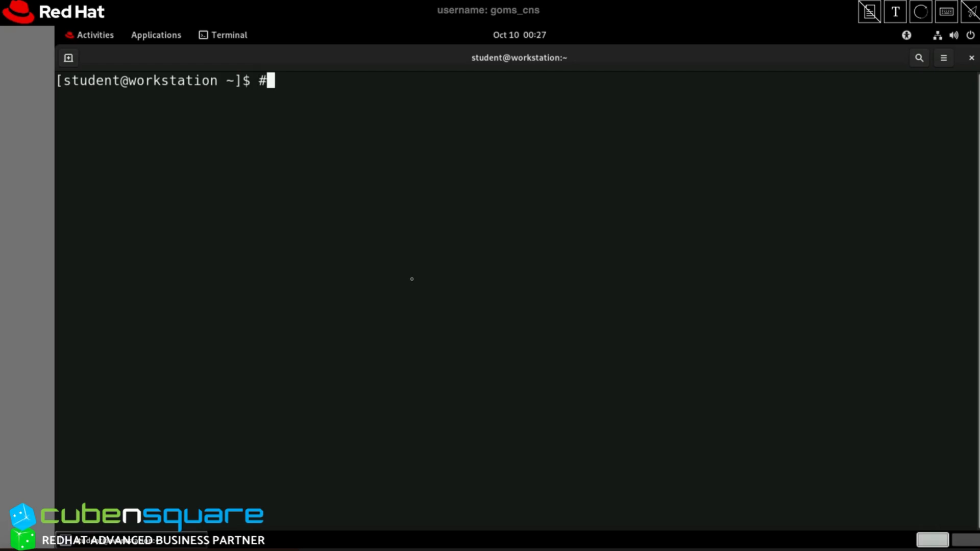
# Enter comments '#Jenkins - Openshift', '#2 options', '#1 - Dockerfile - with Jenkins & oc cli tool'.
pyautogui.write('Jenkins - Open')
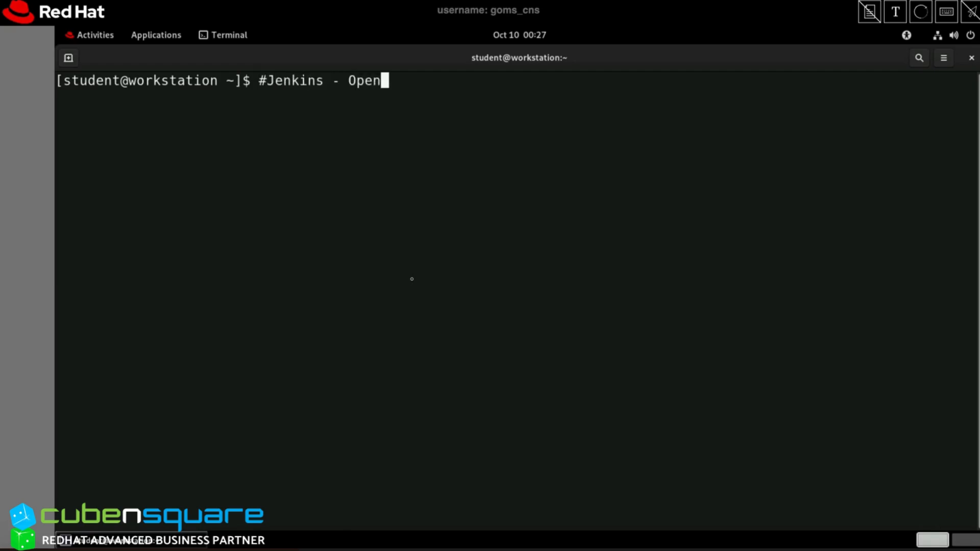
pyautogui.write('shift')
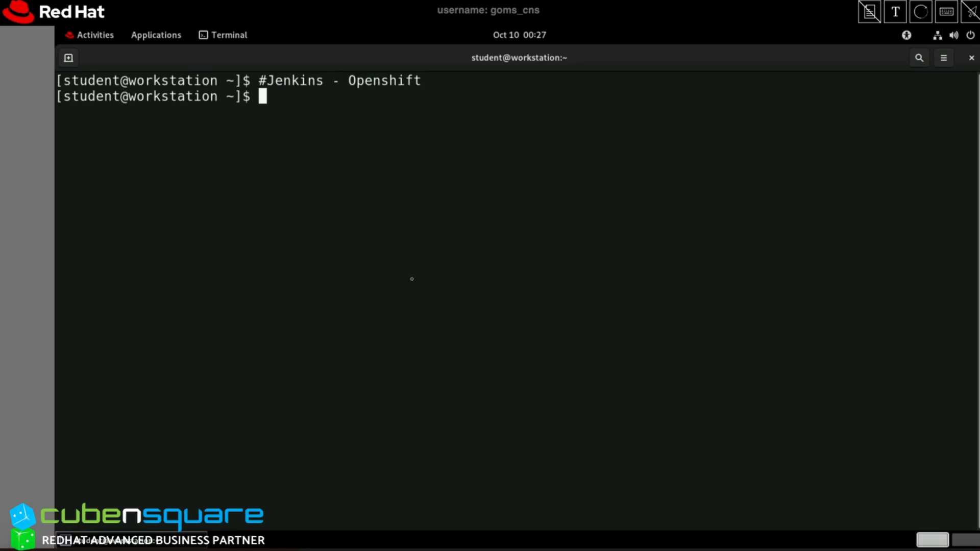
pyautogui.write('#2 options')
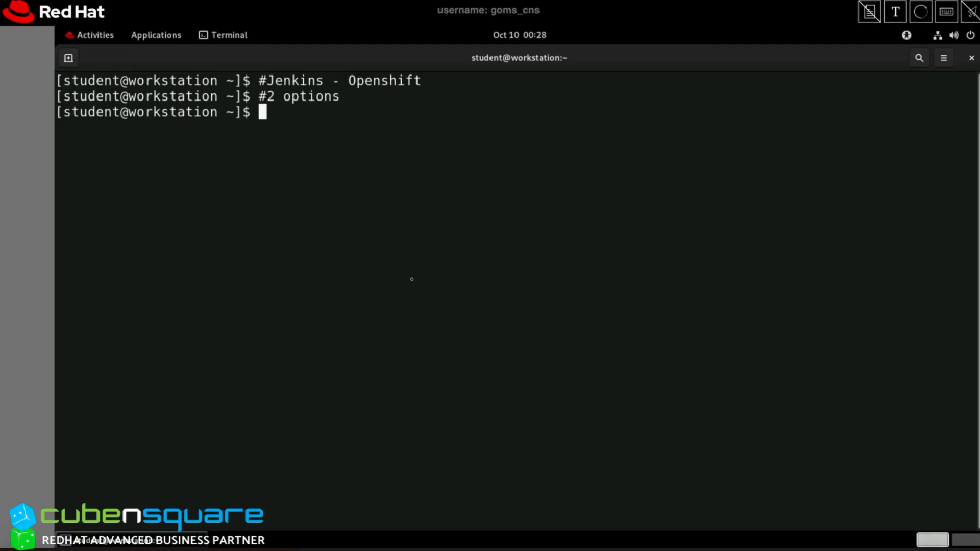
pyautogui.write('#1 -')
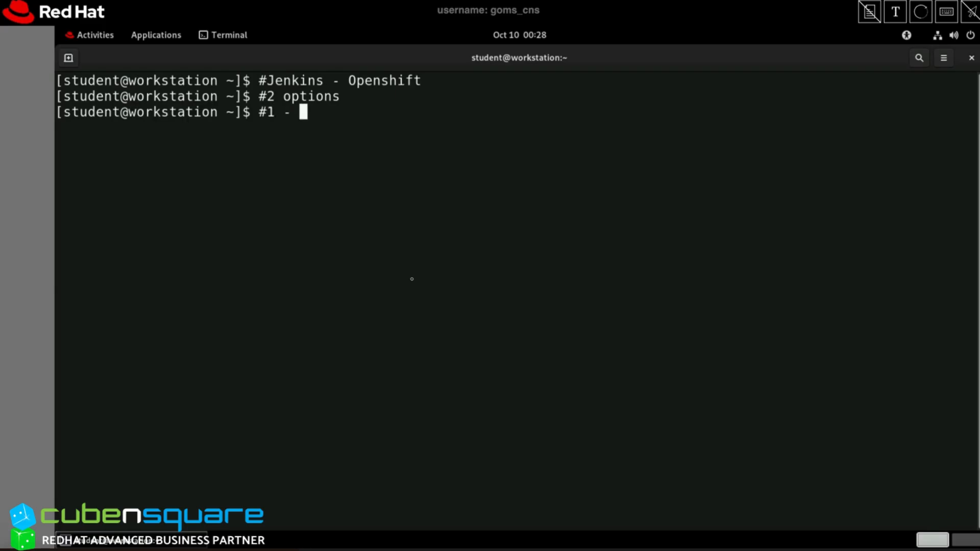
pyautogui.write('Dockerfile')
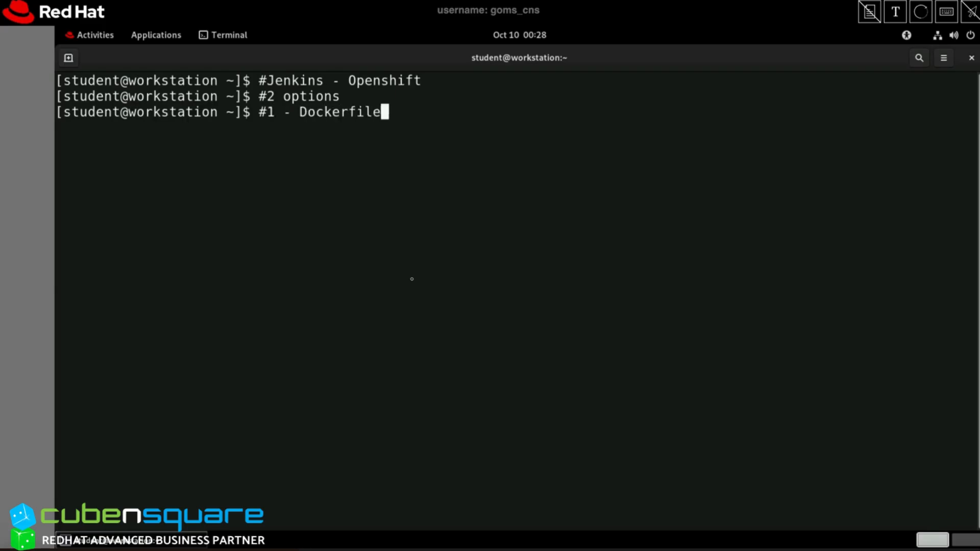
pyautogui.write('- with Jenkins & oc cli tool')
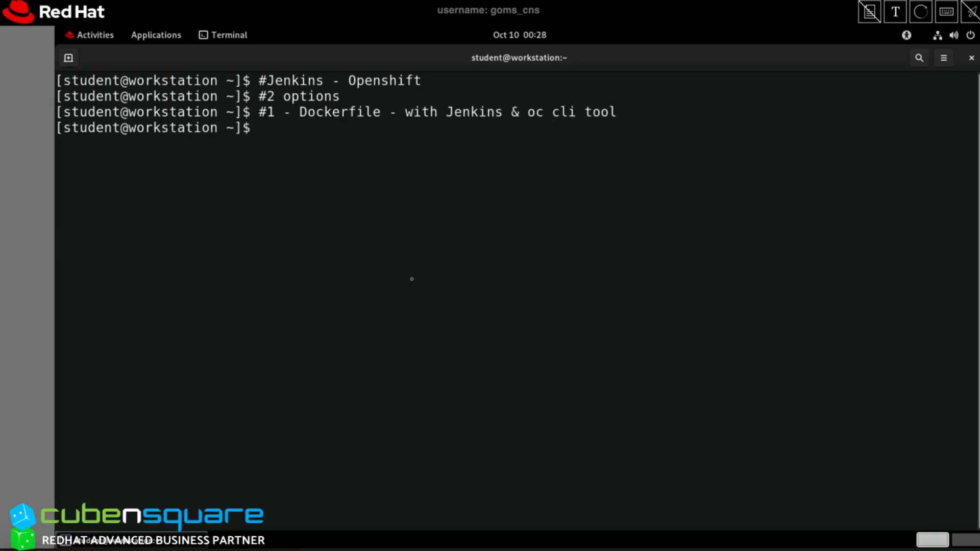
# Print the Dockerfile, a jenkins/jenkins:lts base that installs the oc CLI.
pyautogui.write('cat Dockerfile')
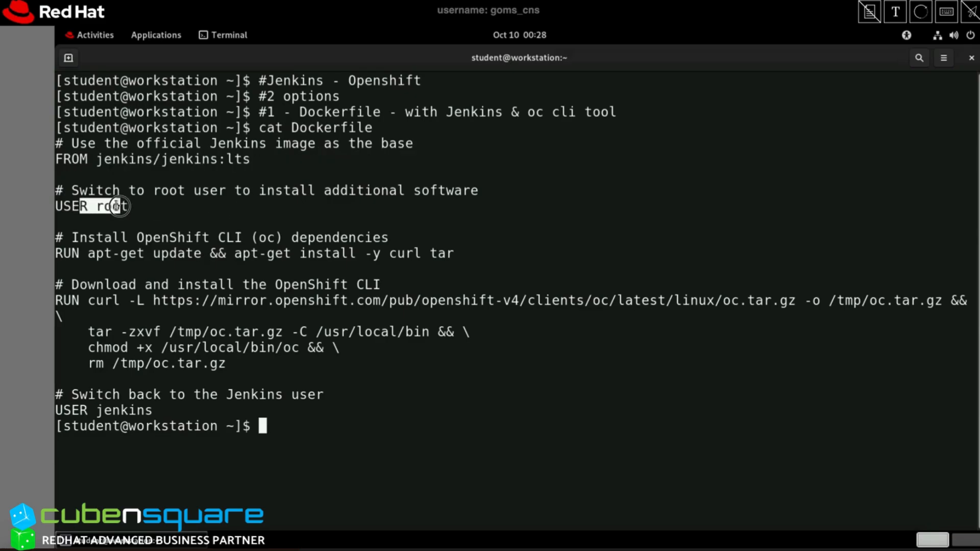
pyautogui.moveTo(81, 245)
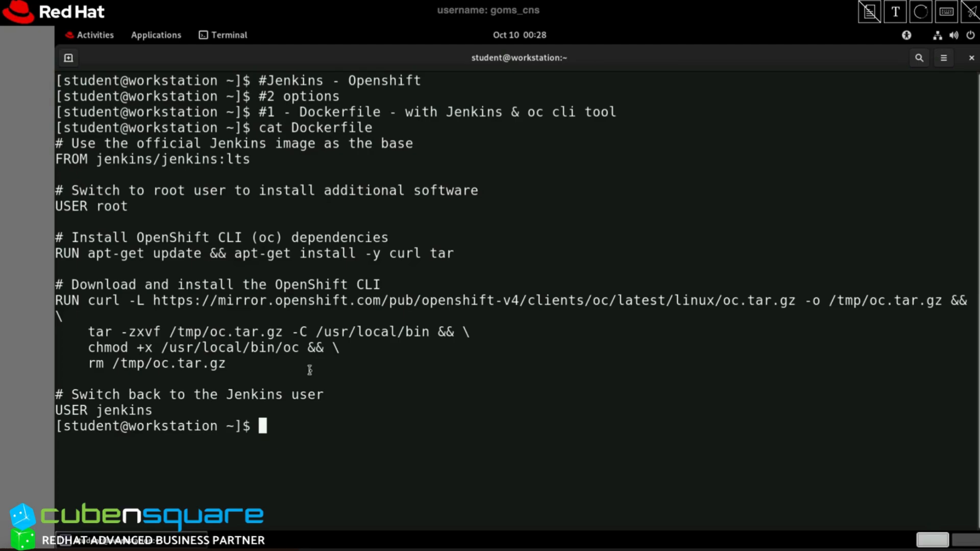
pyautogui.write('docker')
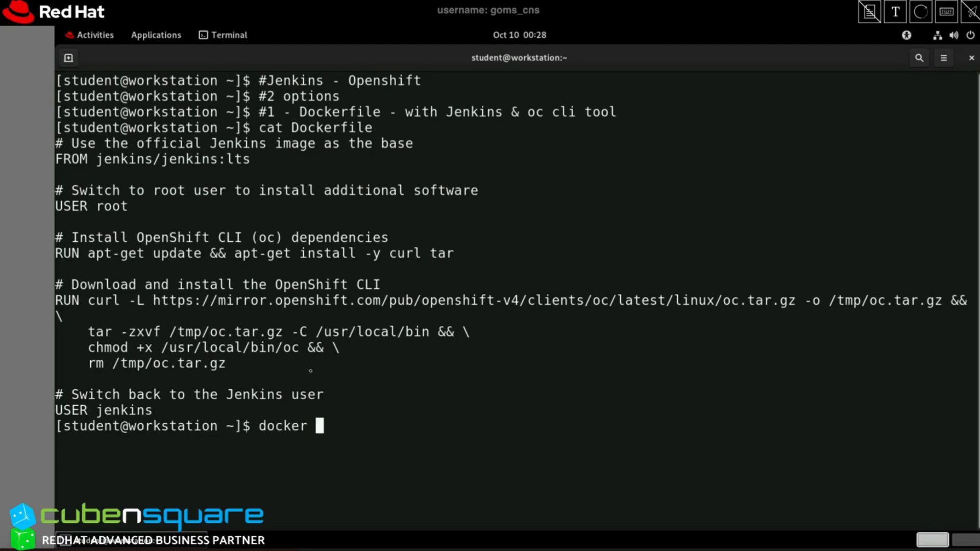
# List local Docker images, then the running jenkins container publishing ports 8080 and 50000.
pyautogui.write('images')
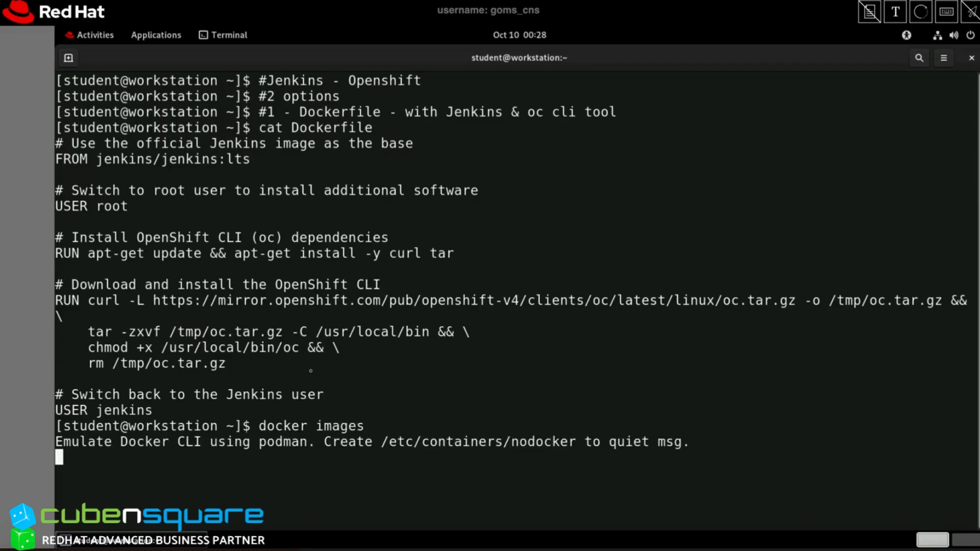
pyautogui.press('Return')
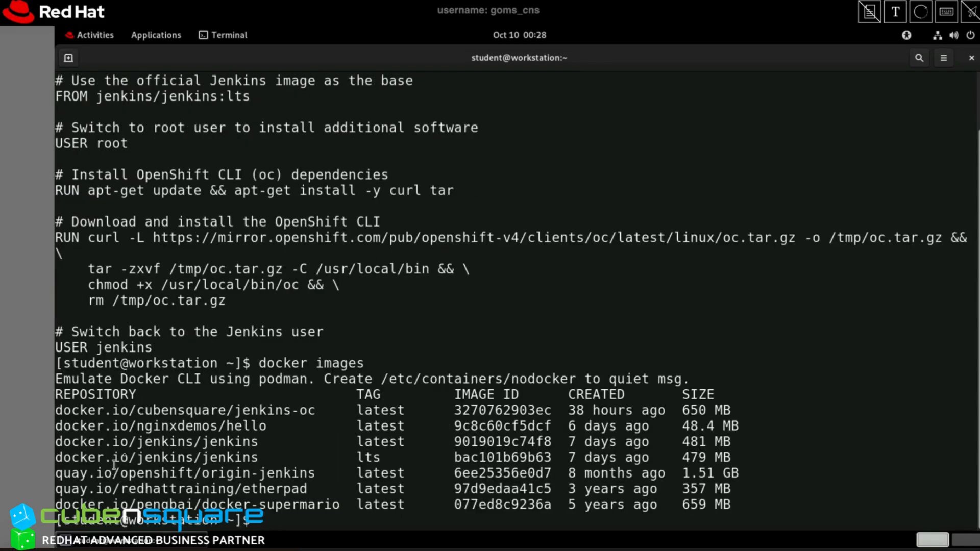
pyautogui.moveTo(87, 409); pyautogui.dragTo(322, 409)
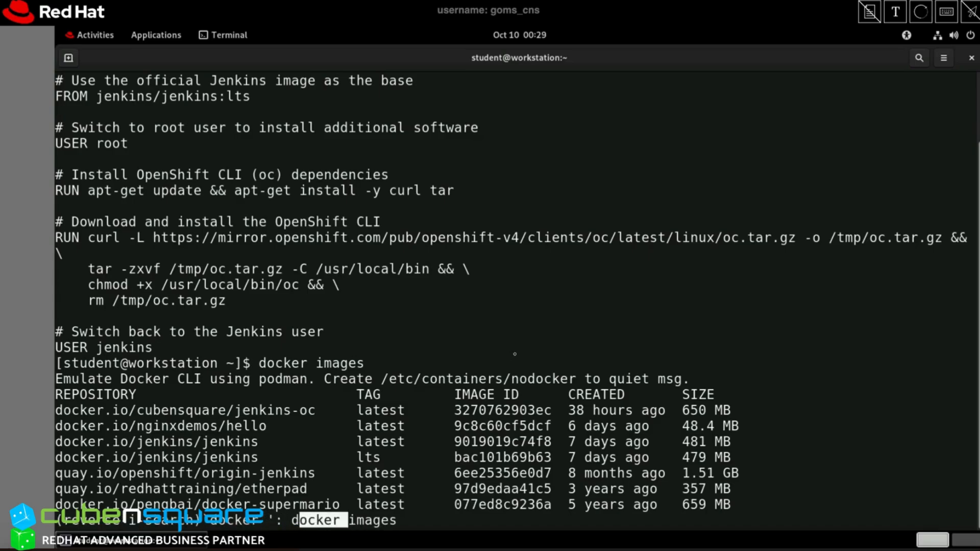
pyautogui.press('Return')
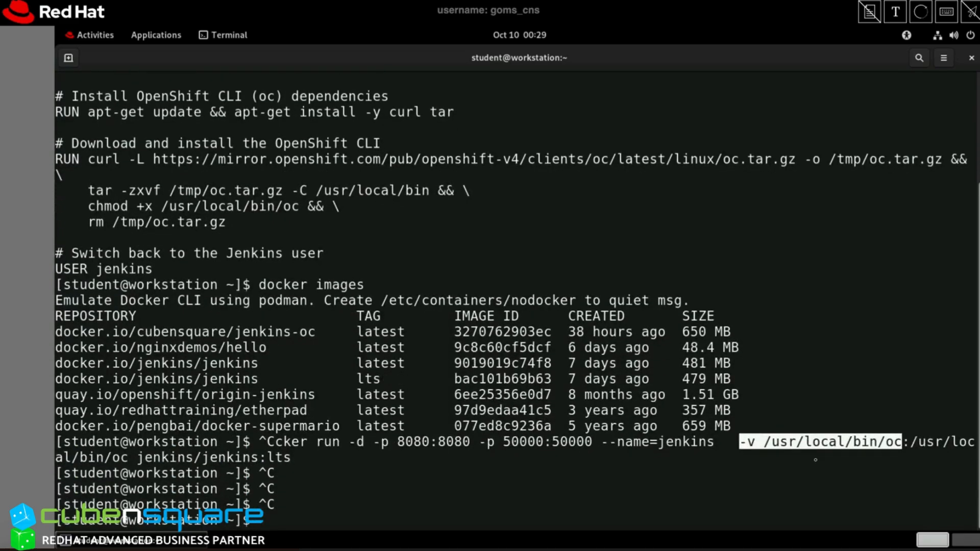
pyautogui.write('docker ps')
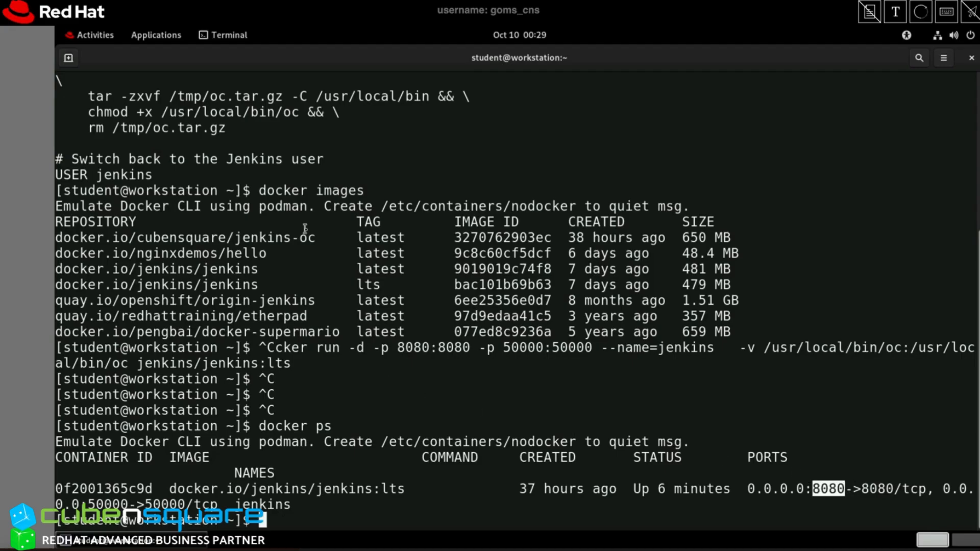
# Launch Firefox and load the Jenkins sign-in page at localhost:8080/.
pyautogui.click(156, 34)
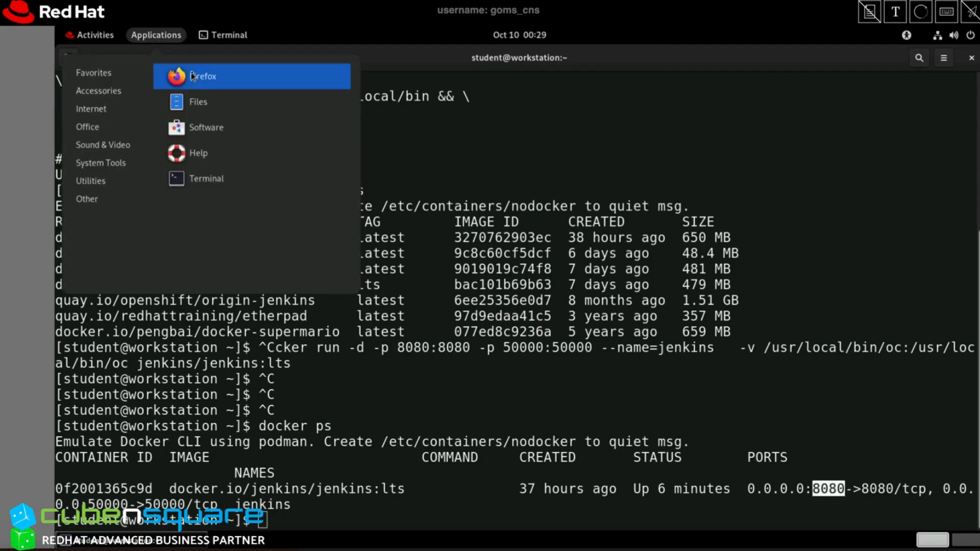
pyautogui.click(201, 75)
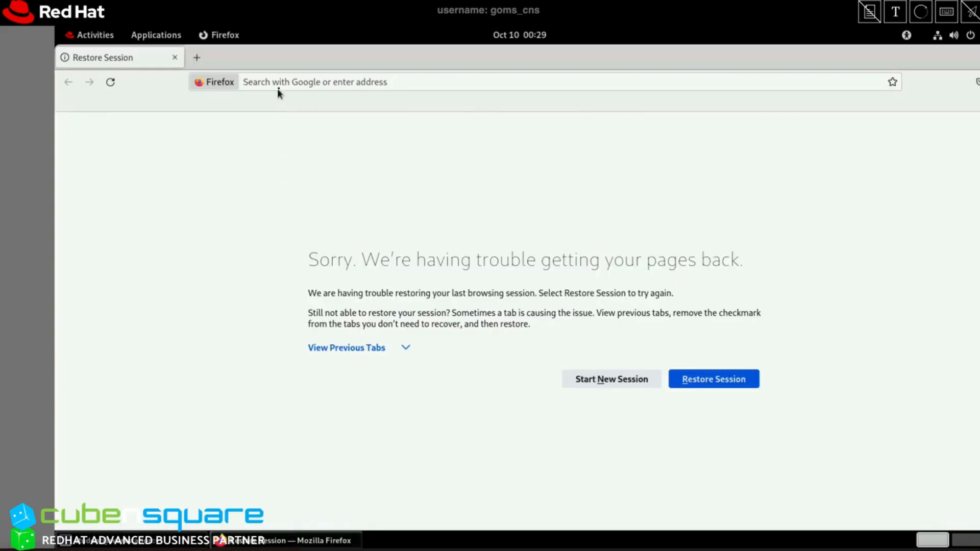
pyautogui.write('localhost:8080/login?from=%2F')
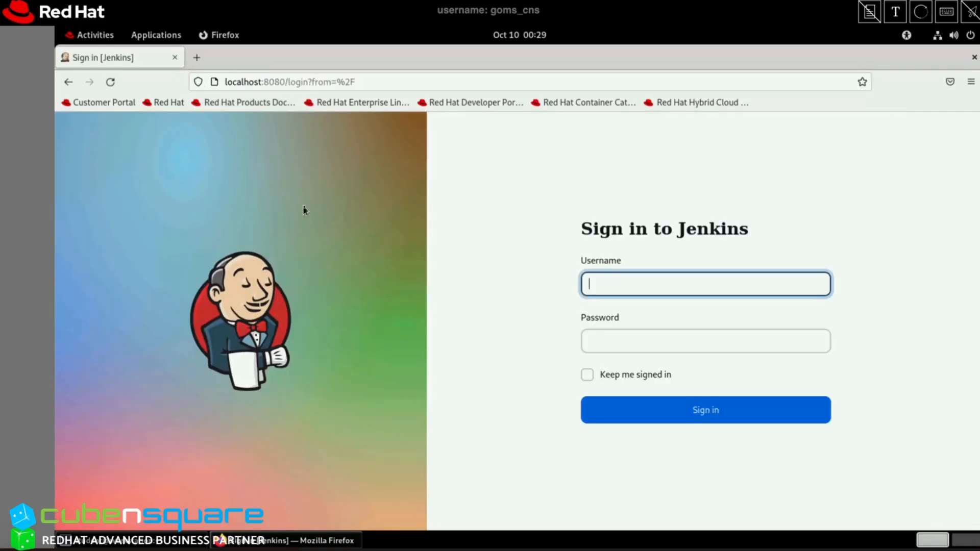
# Sign in to Jenkins as goms without saving the login in the browser.
pyautogui.write('goms')
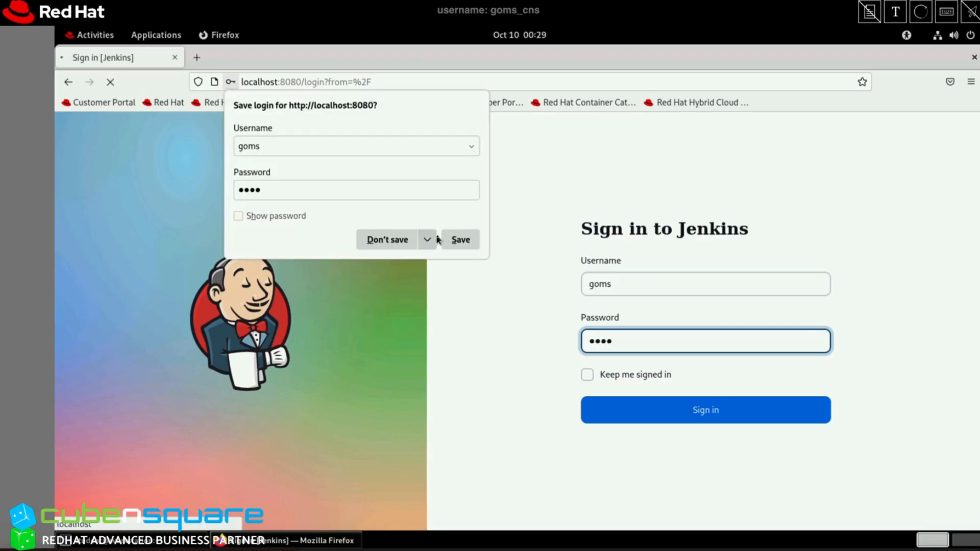
pyautogui.click(705, 410)
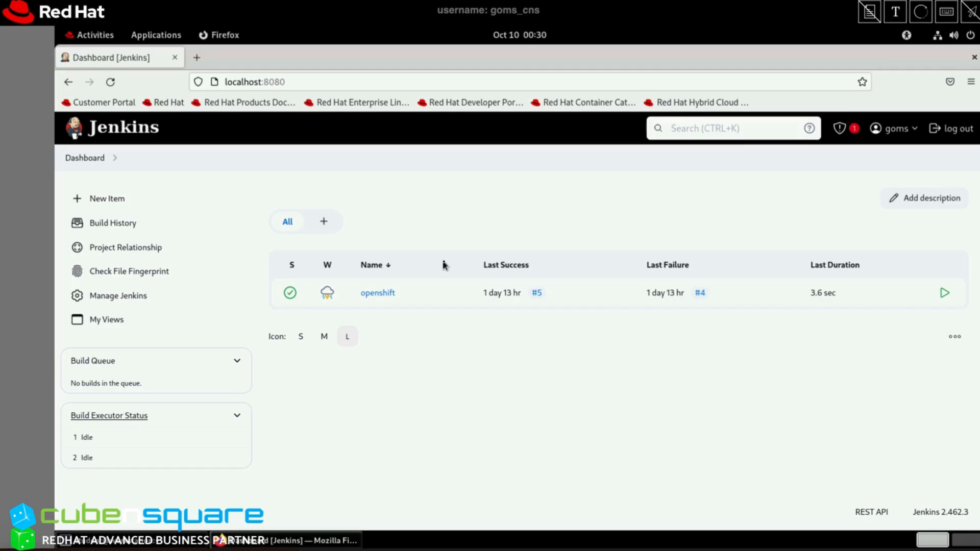
pyautogui.moveTo(444, 259)
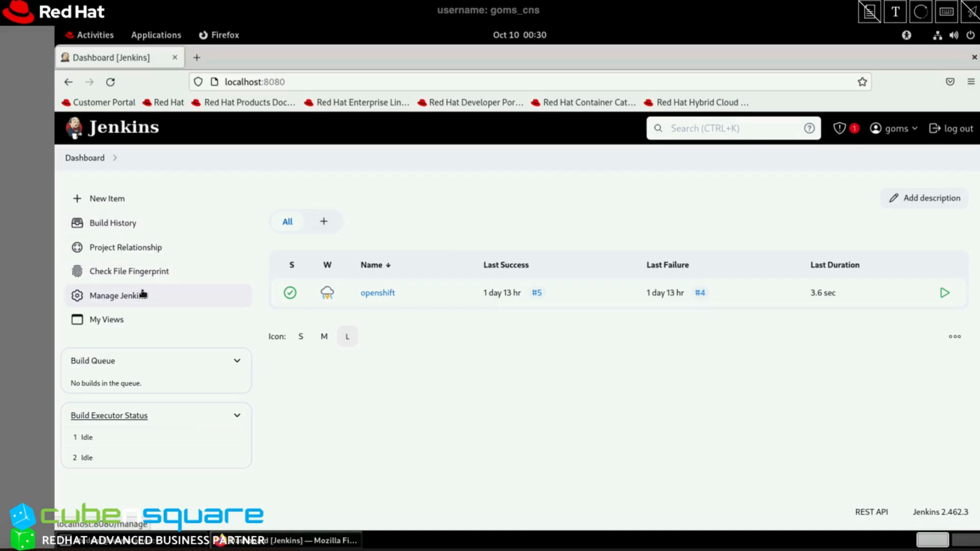
# Search Jenkins' installed plugins for 'opensh'.
pyautogui.click(117, 295)
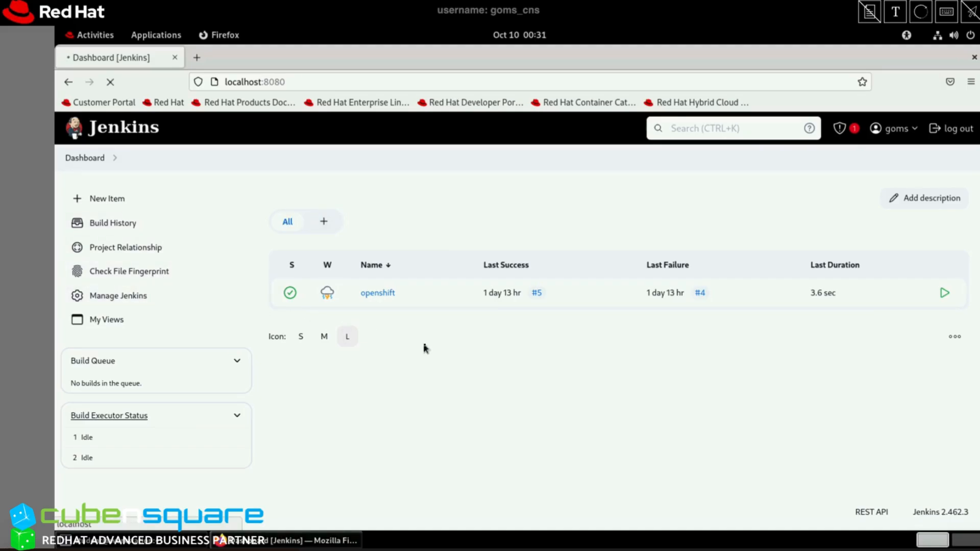
pyautogui.click(117, 296)
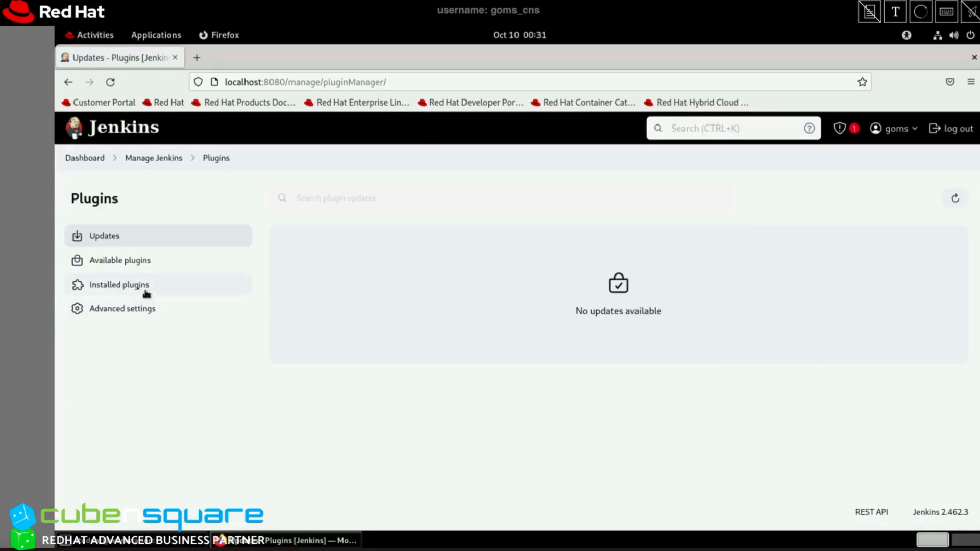
pyautogui.click(119, 284)
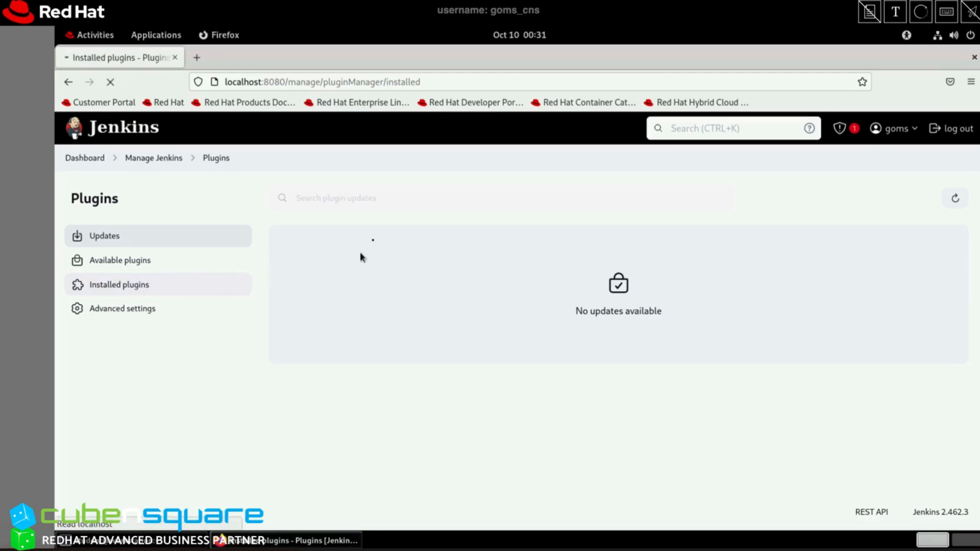
pyautogui.write('opensh')
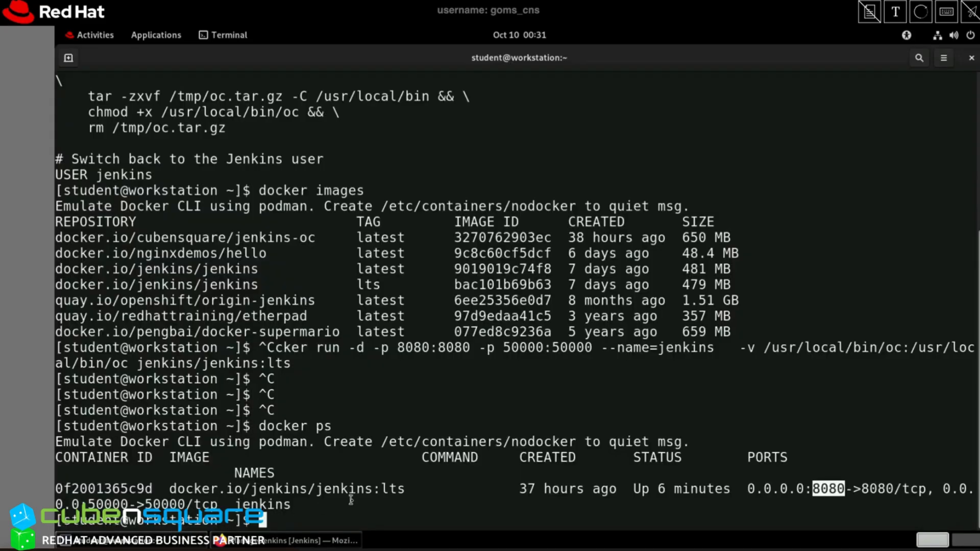
# Enter 'oc whoami' in the terminal.
pyautogui.write('oc whoami a')
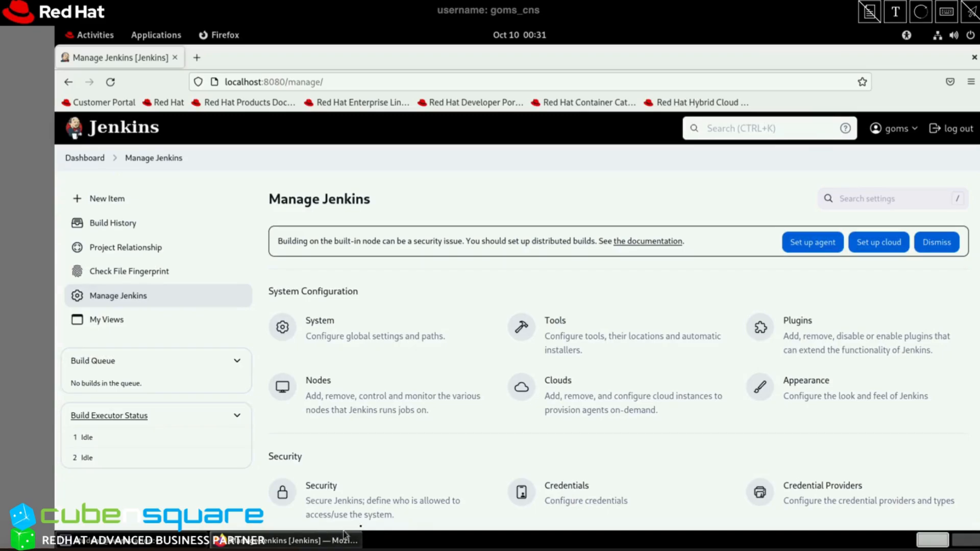
# View the global openshift-token credential and its usage in builds #3 and #5.
pyautogui.click(566, 486)
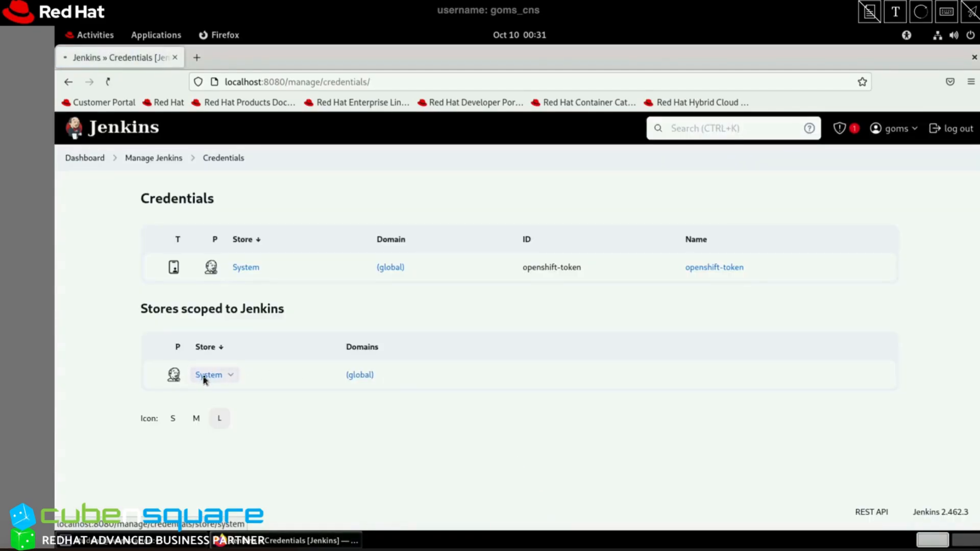
pyautogui.click(208, 374)
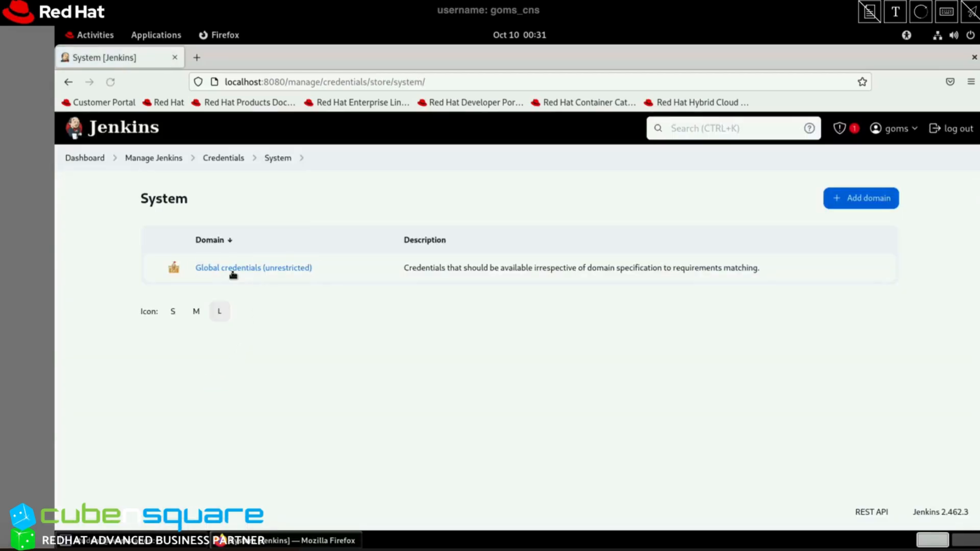
pyautogui.click(253, 267)
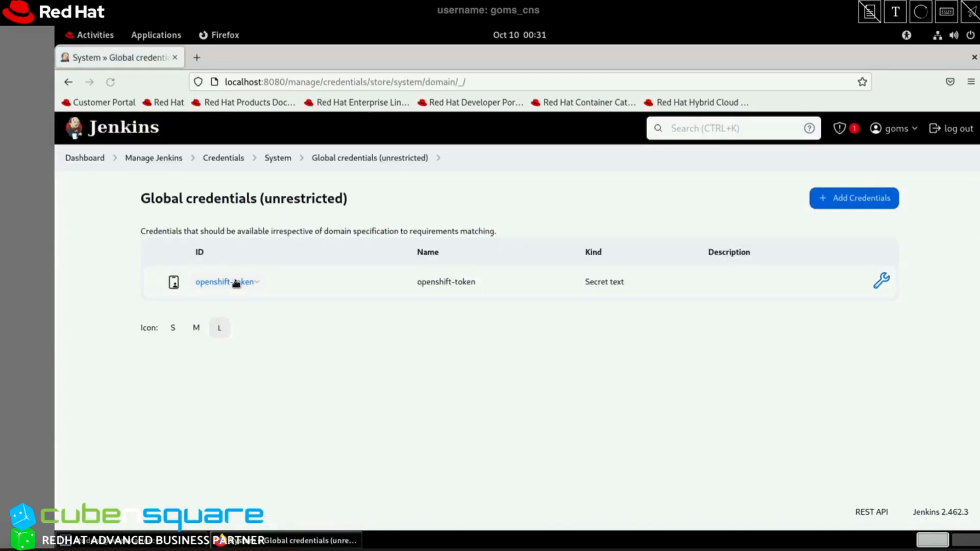
pyautogui.click(222, 281)
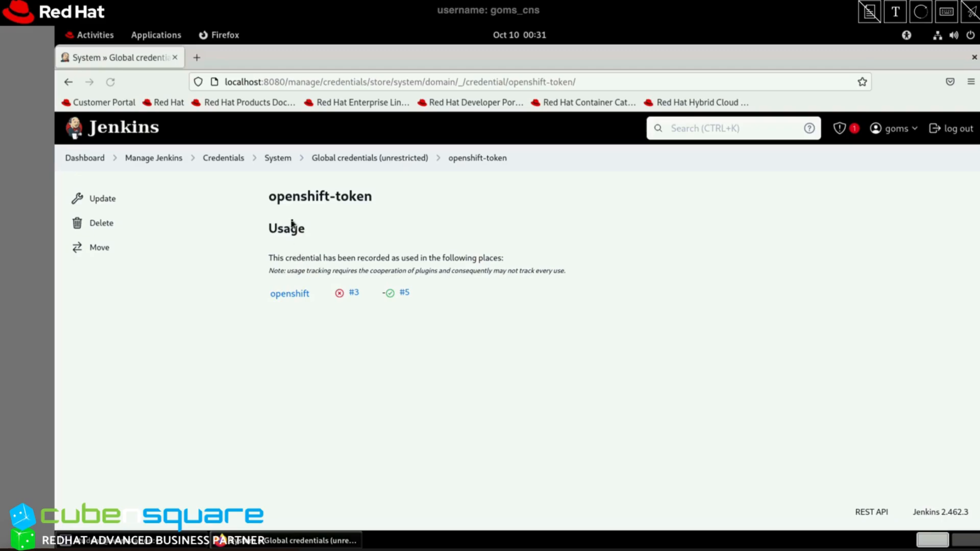
pyautogui.moveTo(306, 233)
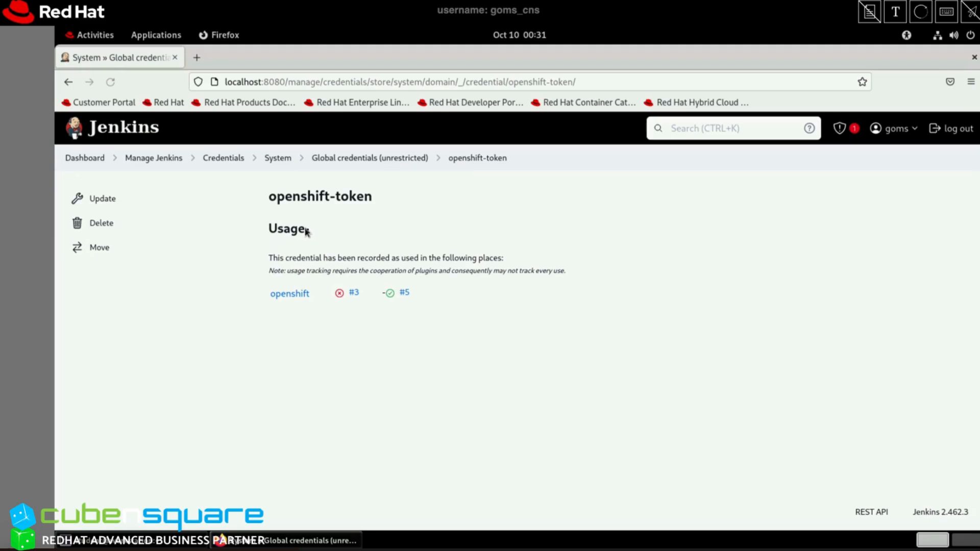
pyautogui.moveTo(289, 218)
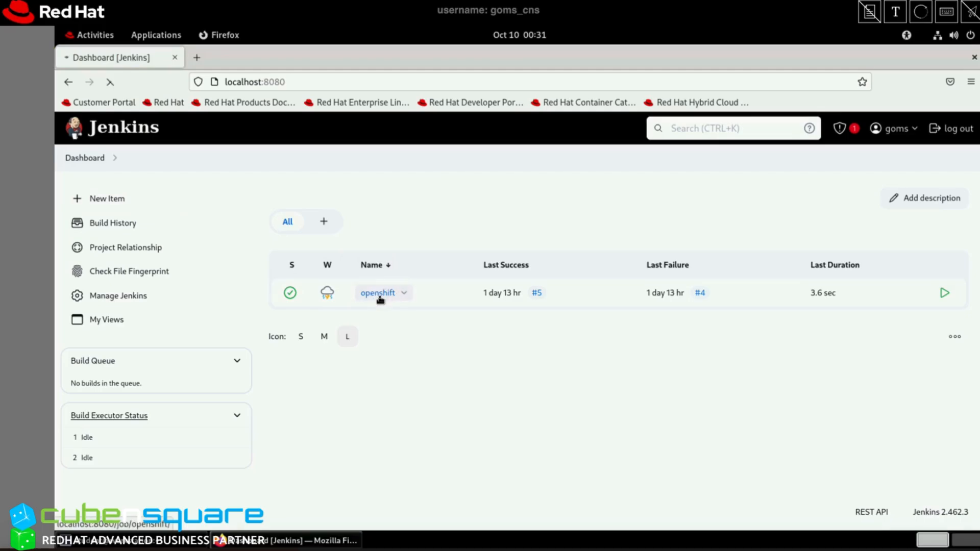
# Copy the openshift job's Deploy to OpenShift pipeline script from its configuration.
pyautogui.click(378, 292)
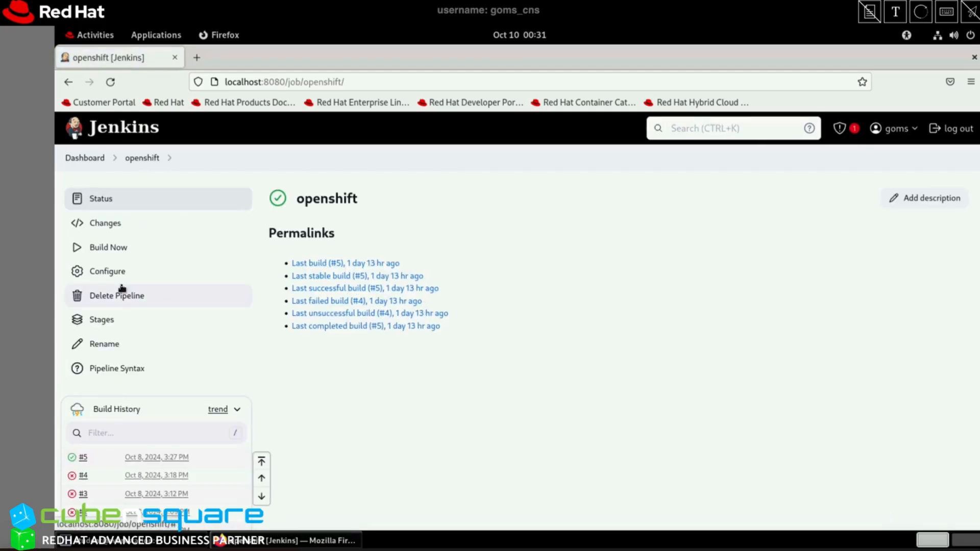
pyautogui.click(365, 326)
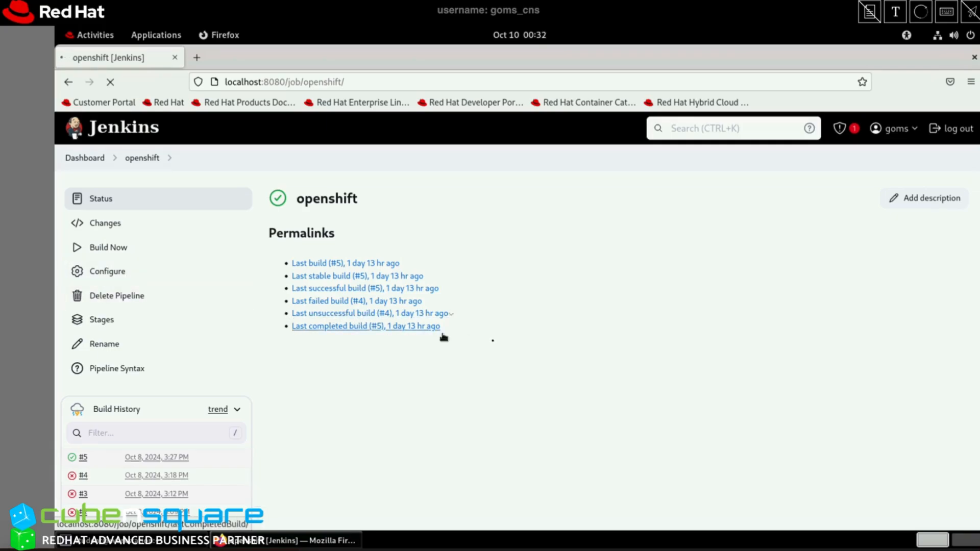
pyautogui.click(107, 270)
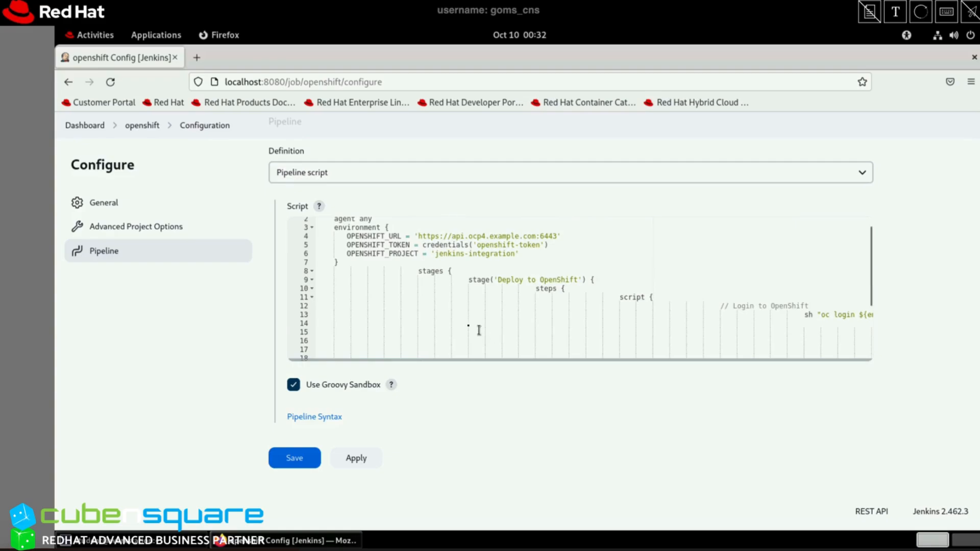
pyautogui.click(466, 324)
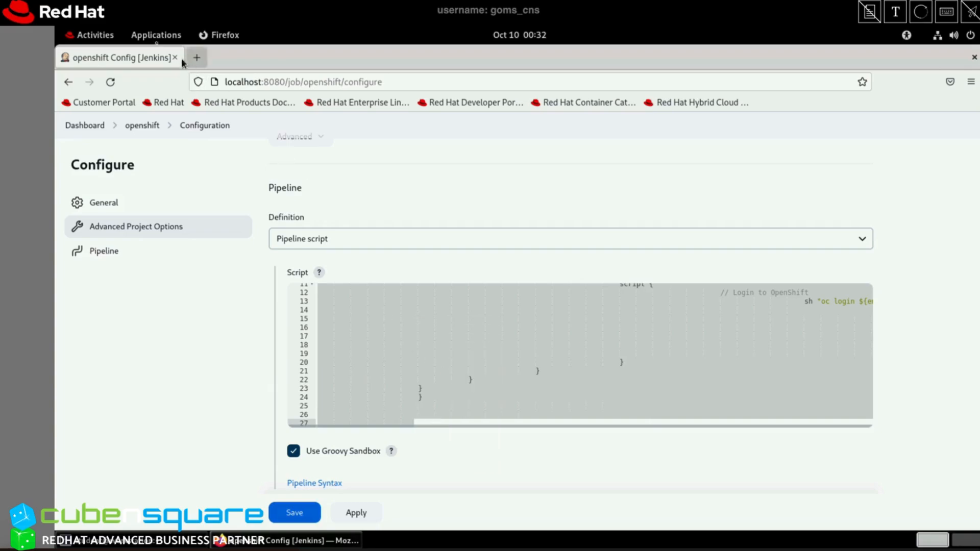
# Launch Text Editor from the Activities search.
pyautogui.click(92, 34)
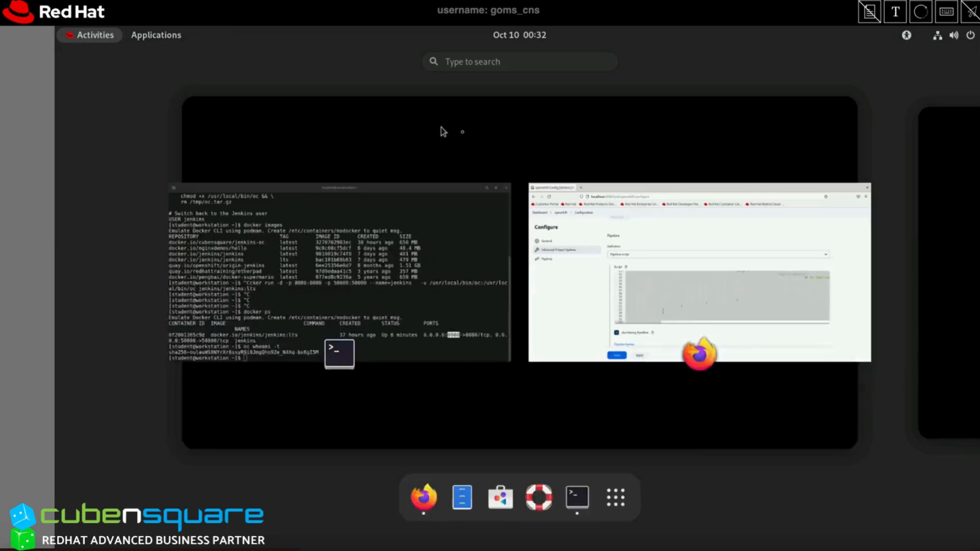
pyautogui.click(519, 61)
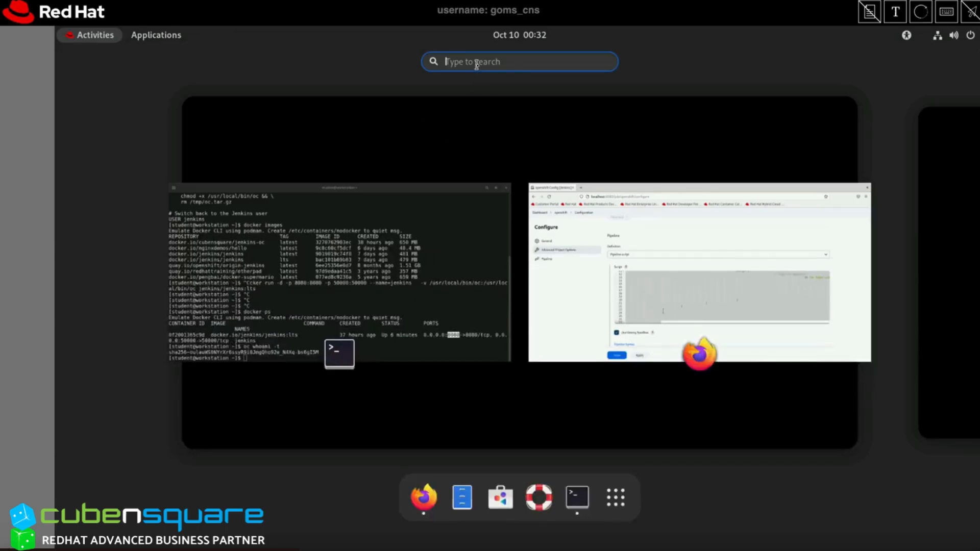
pyautogui.write('tex')
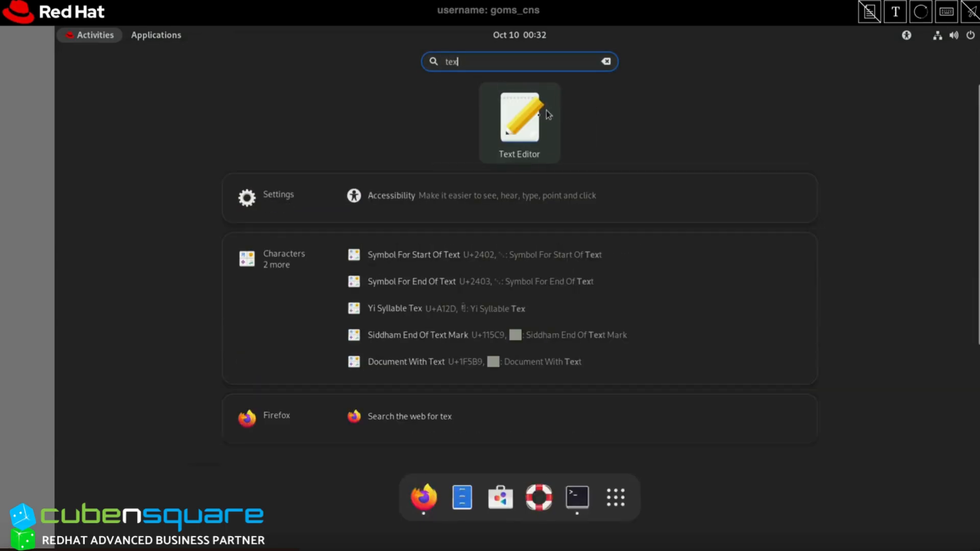
pyautogui.click(519, 119)
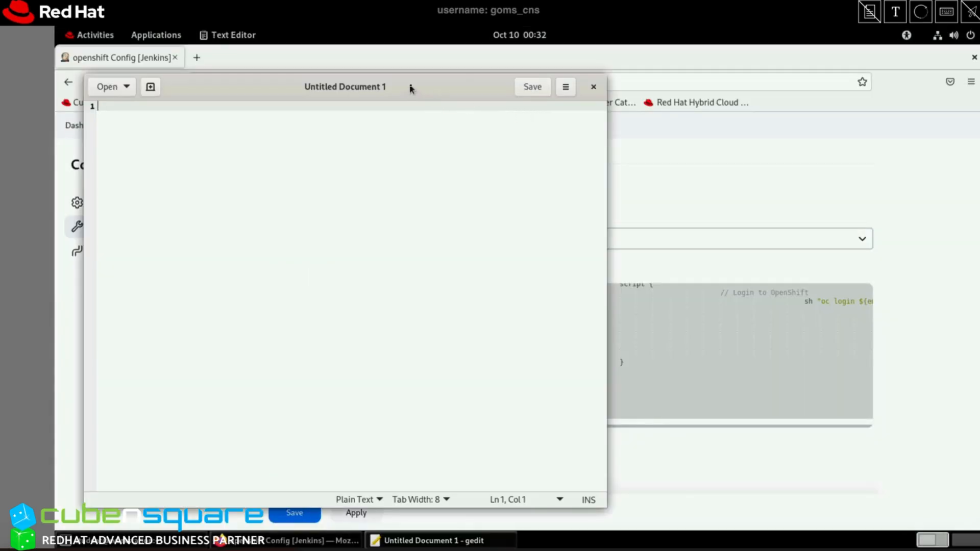
# Maximize gedit and paste the copied pipeline script into the untitled document.
pyautogui.doubleClick(345, 87)
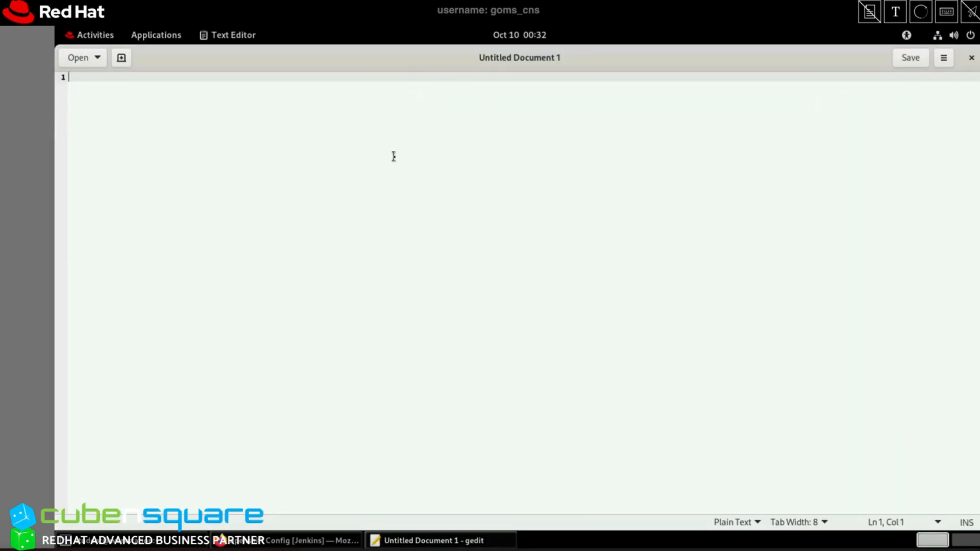
pyautogui.rightClick(393, 156)
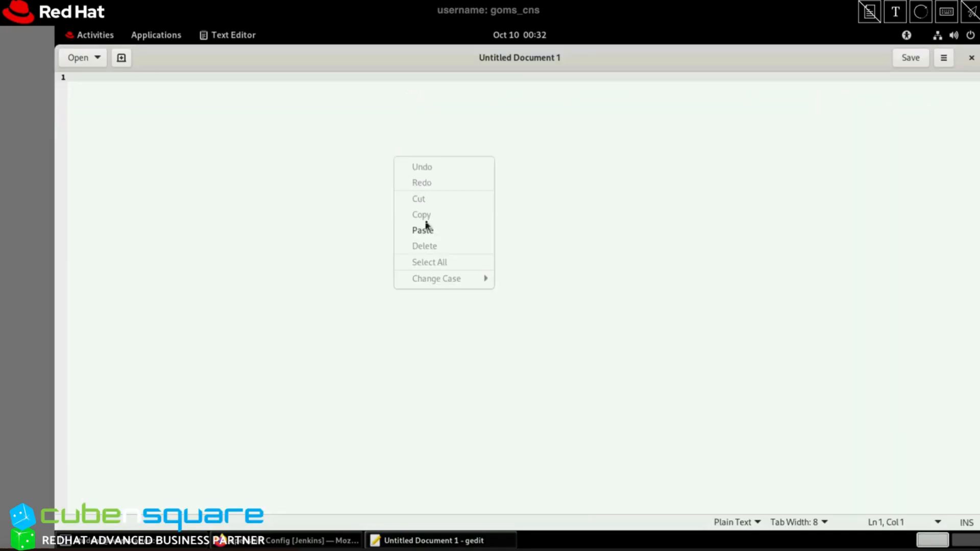
pyautogui.click(422, 230)
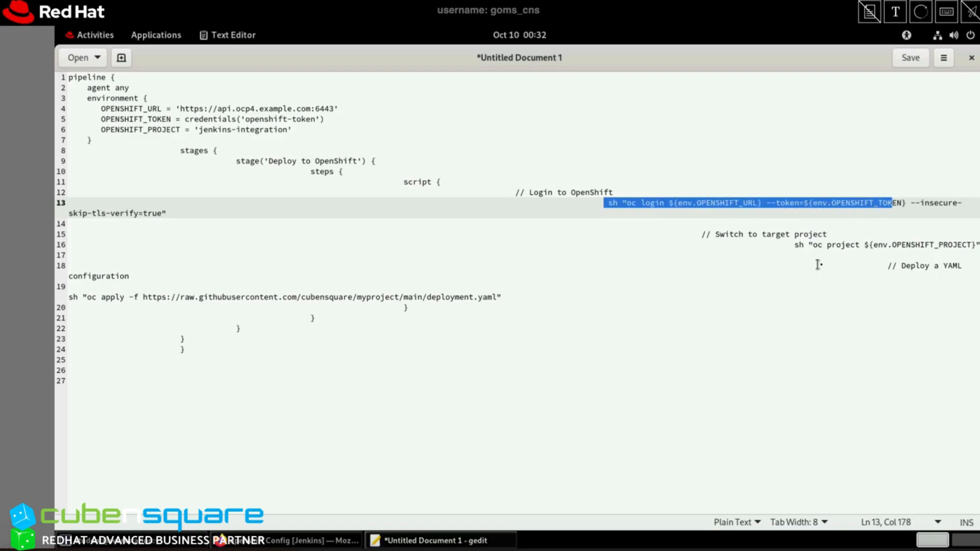
pyautogui.moveTo(555, 297)
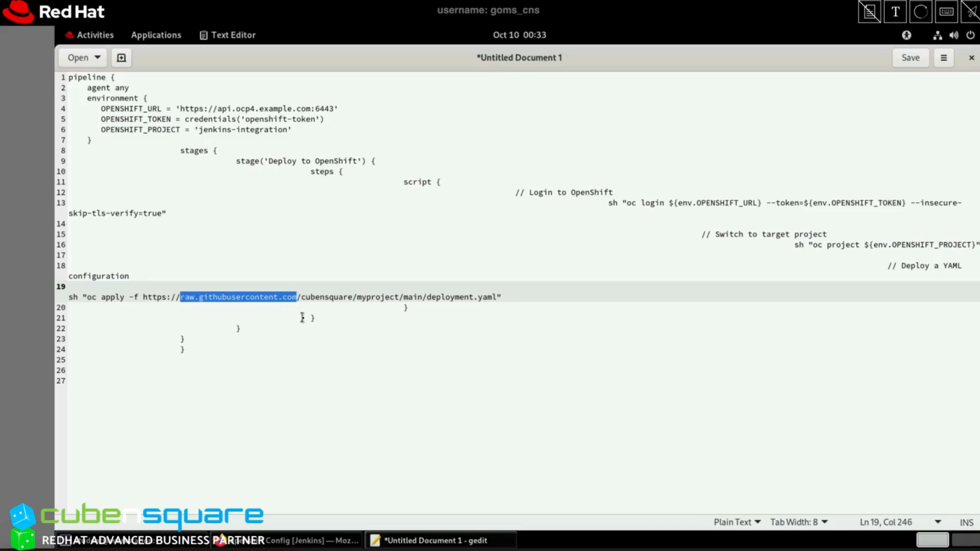
pyautogui.moveTo(327, 349)
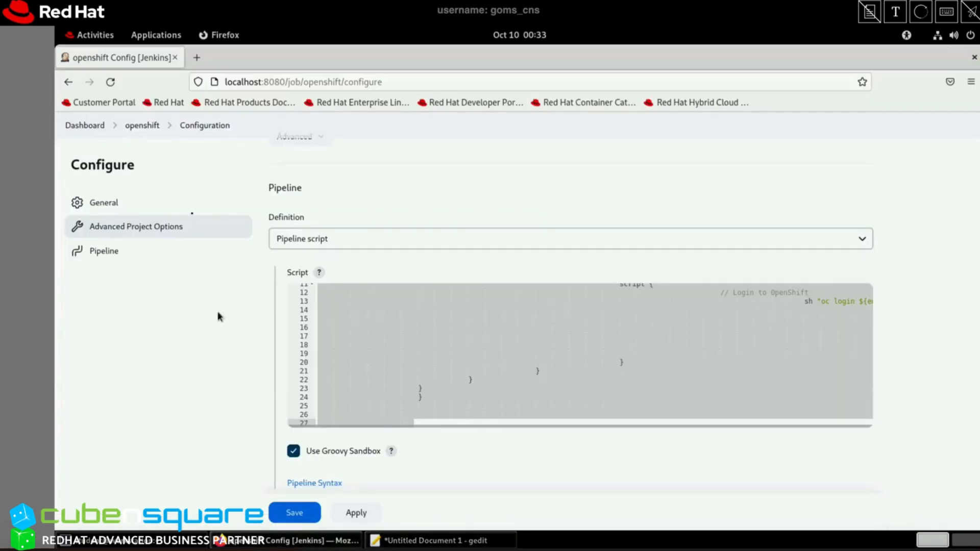
# Open build #5 of the openshift job and read its console log confirming sample-app deployment.
pyautogui.click(141, 125)
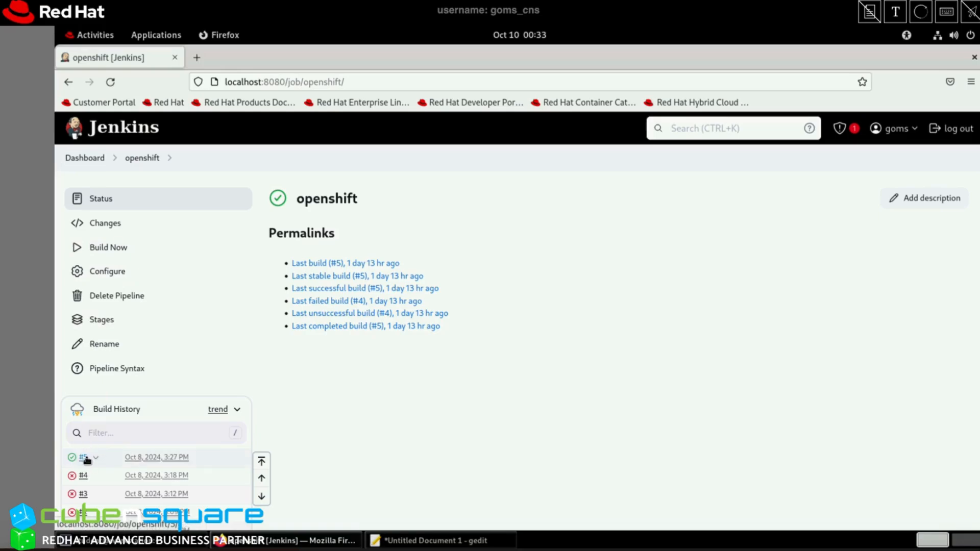
pyautogui.click(82, 456)
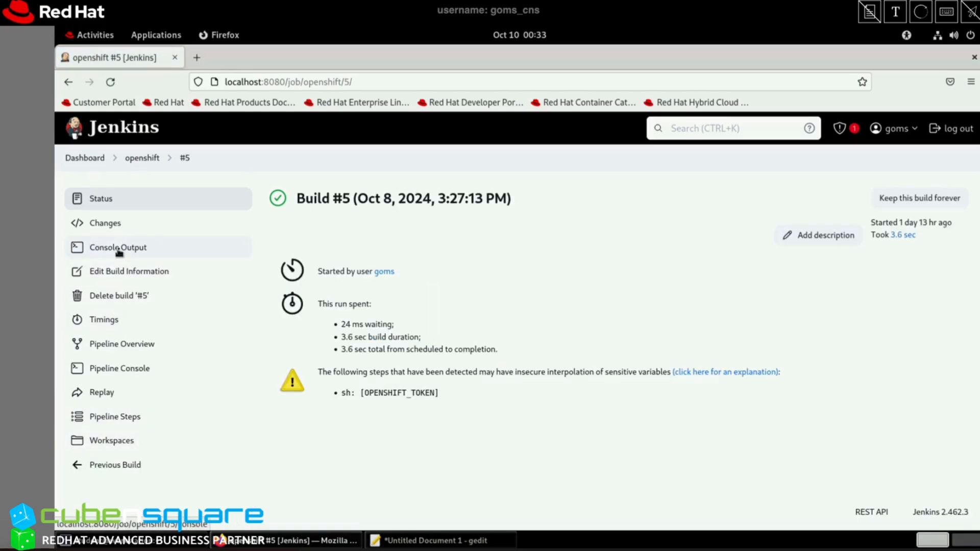
pyautogui.click(118, 247)
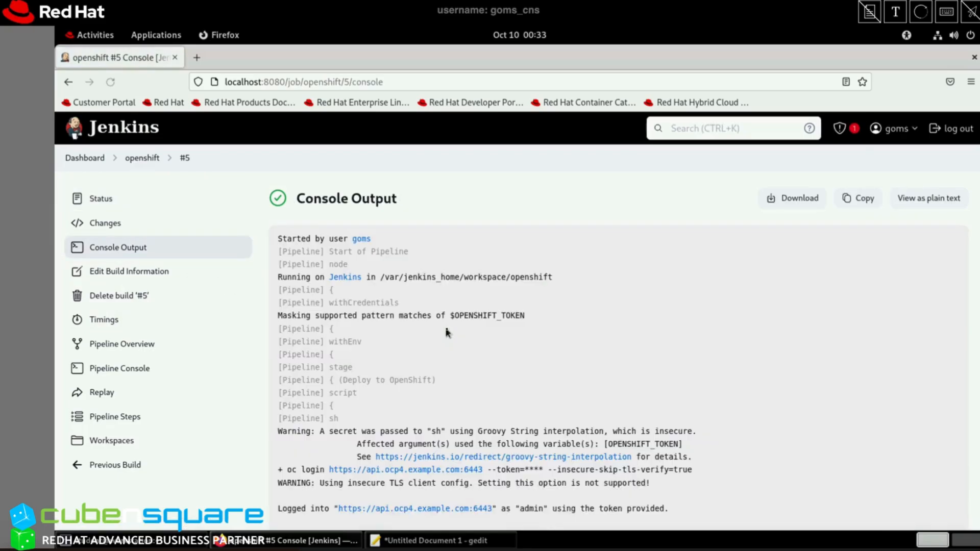
pyautogui.scroll(-3)
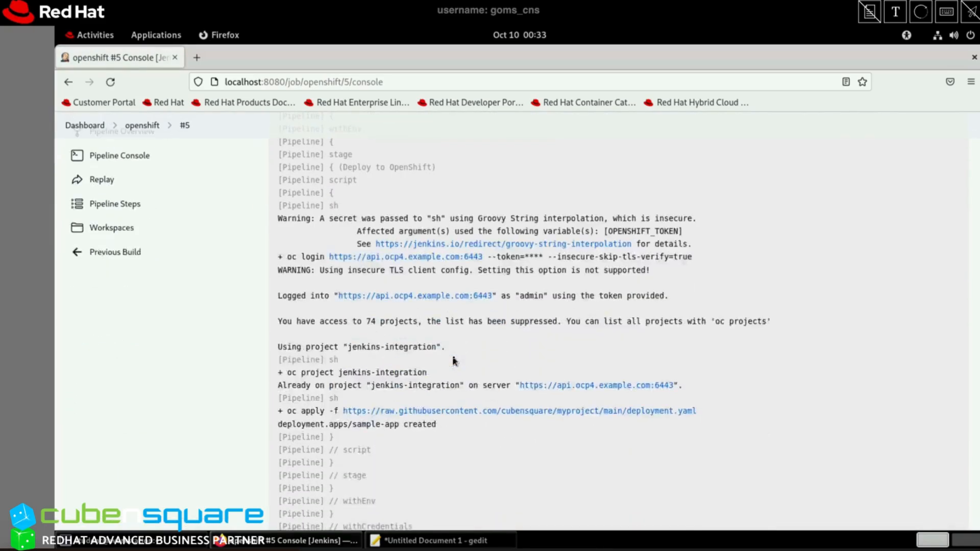
pyautogui.scroll(-3)
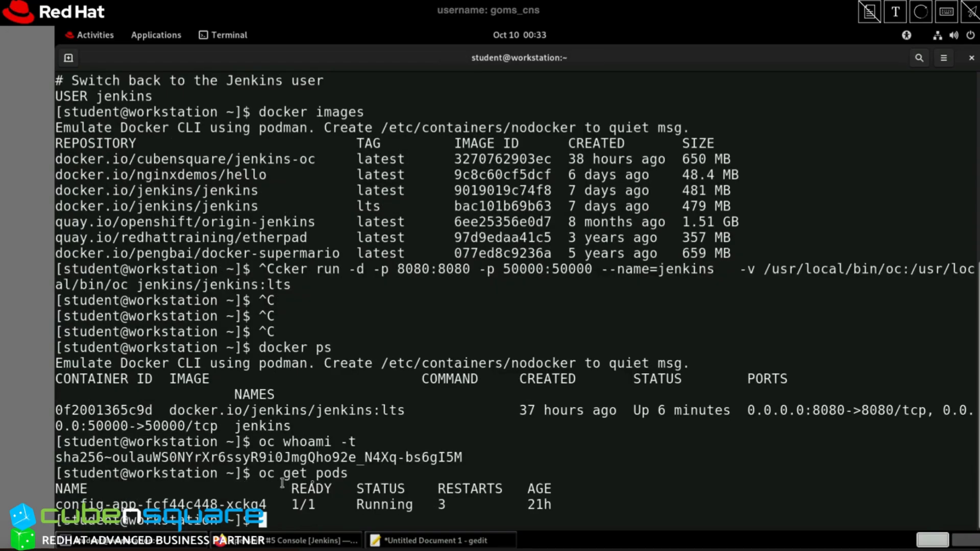
# List pods in jenkins-integration showing two running sample-app pods, then begin 'oc get deployments'.
pyautogui.write('oc get pods')
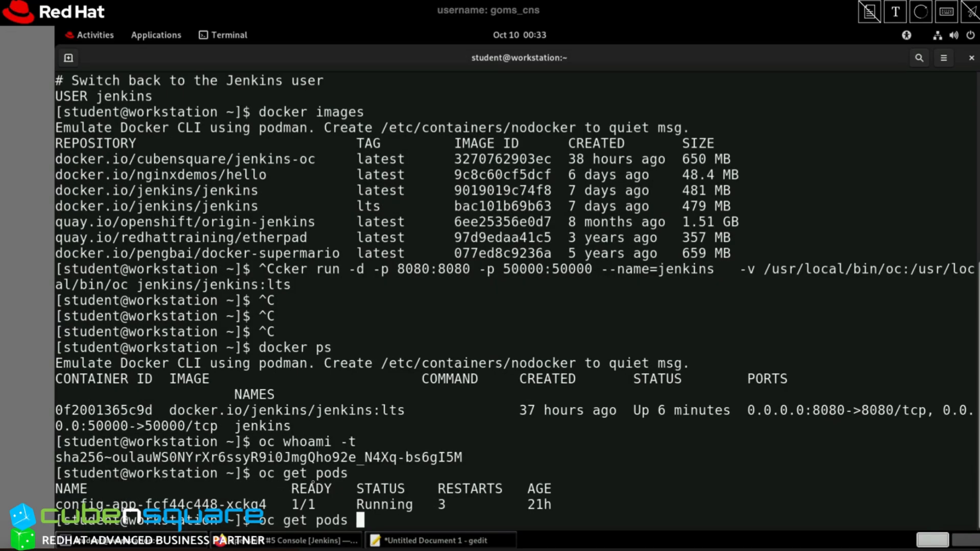
pyautogui.write('-n jenkins-integration')
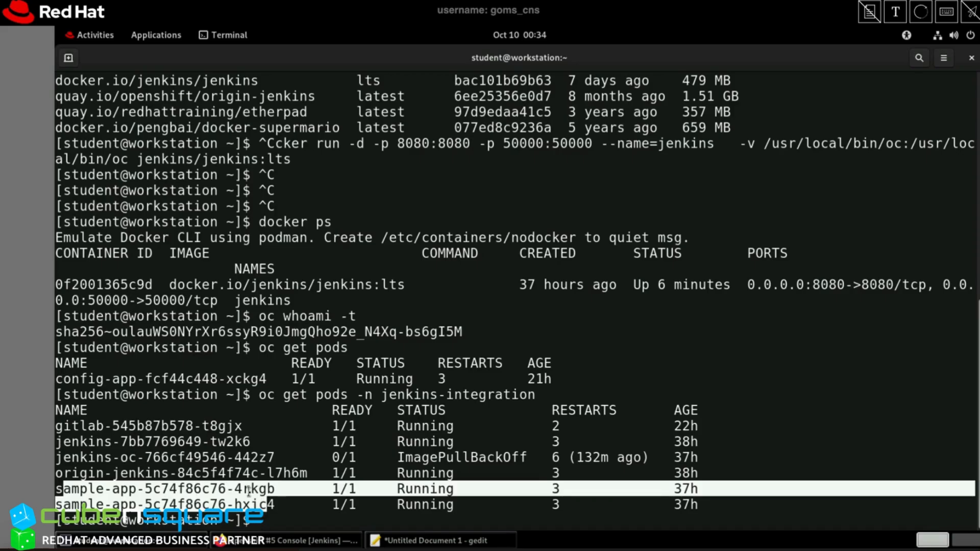
pyautogui.write('oc get deployme')
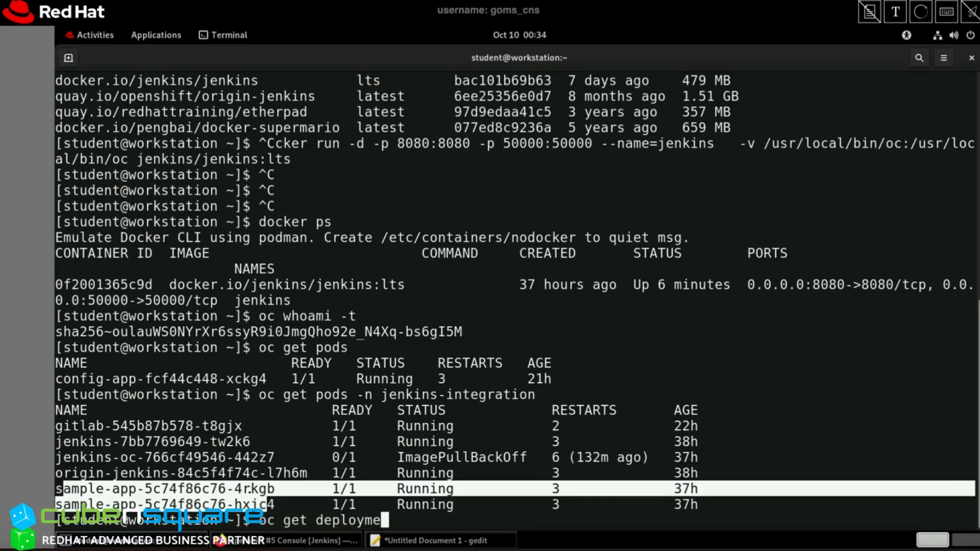